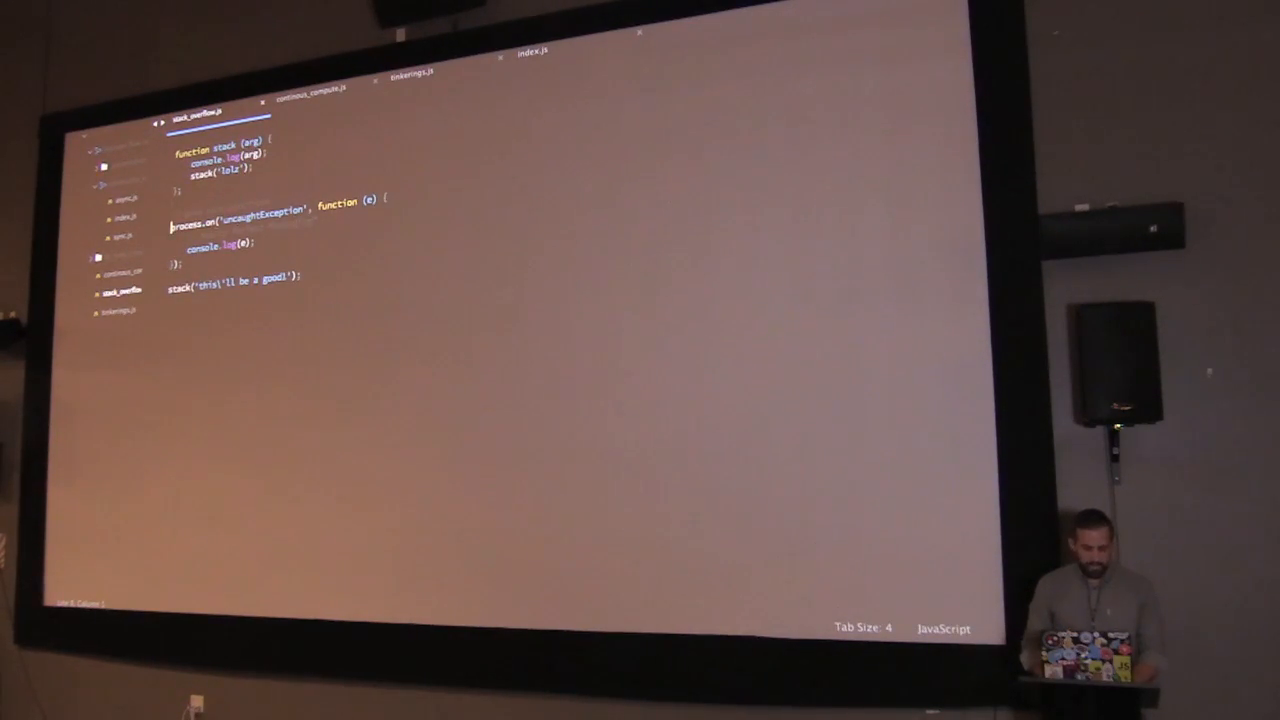
Switch to continous_compute.js and select the recursive compute() call inside compute.
{"action": "left_click", "coordinate": [176, 200]}
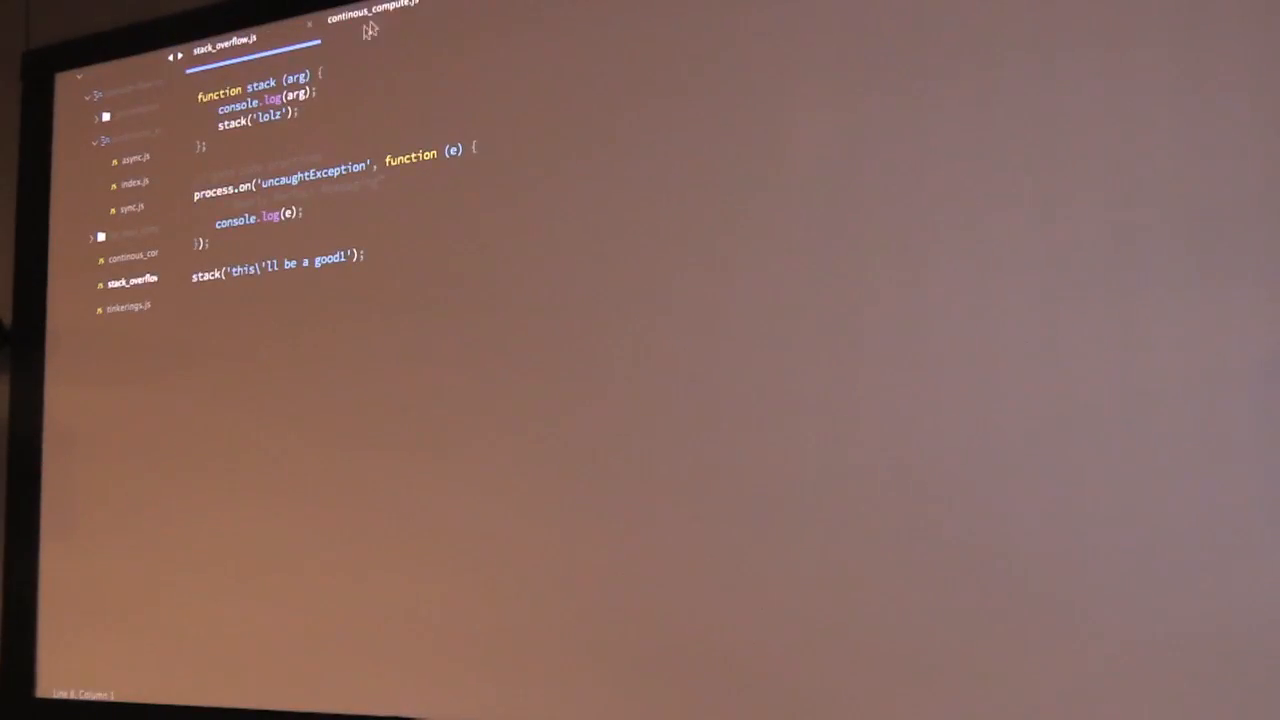
{"action": "left_click", "coordinate": [376, 10]}
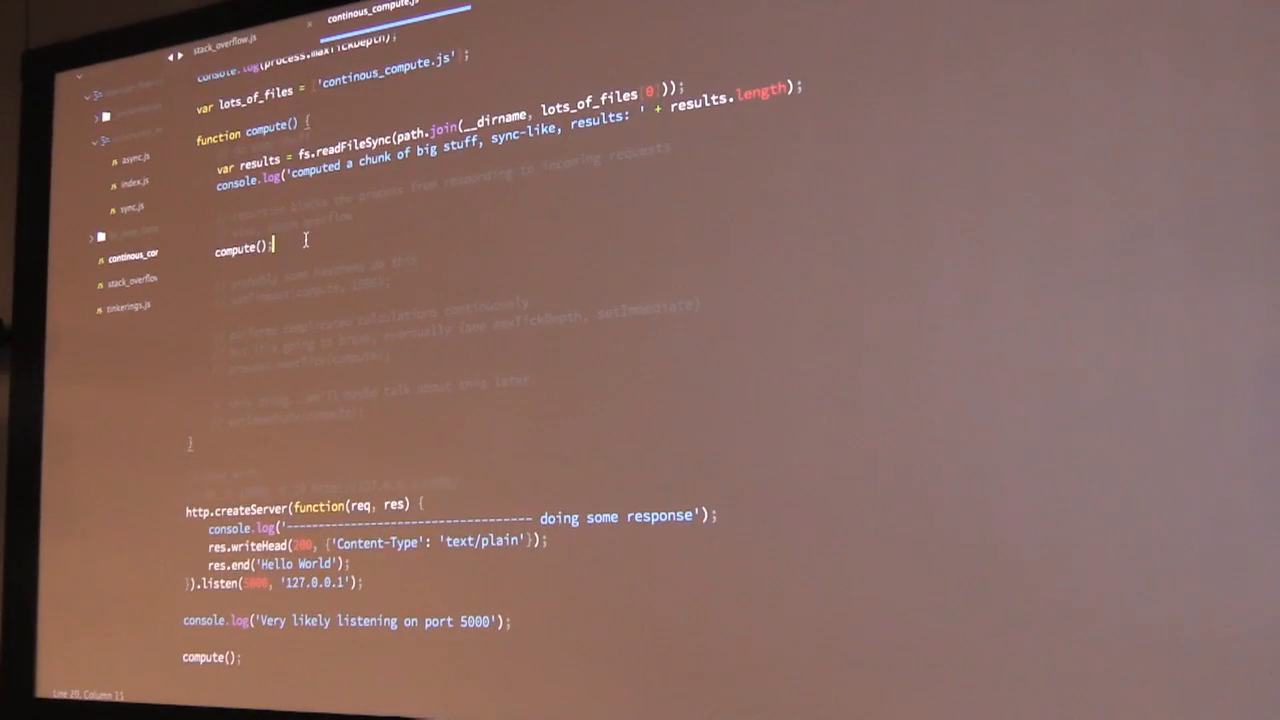
{"action": "left_click_drag", "start_coordinate": [212, 216], "coordinate": [352, 216]}
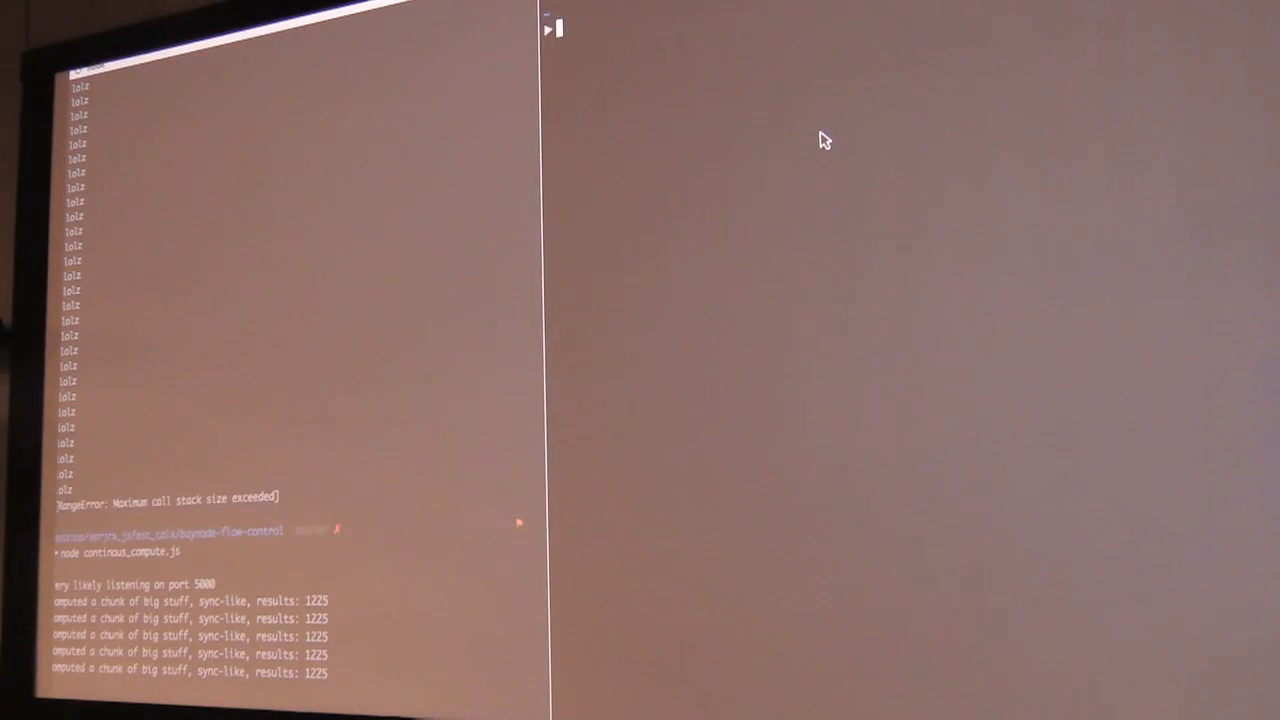
Request the server with curl localhost:5000 from the second pane while compute loops.
{"action": "type", "text": "curl"}
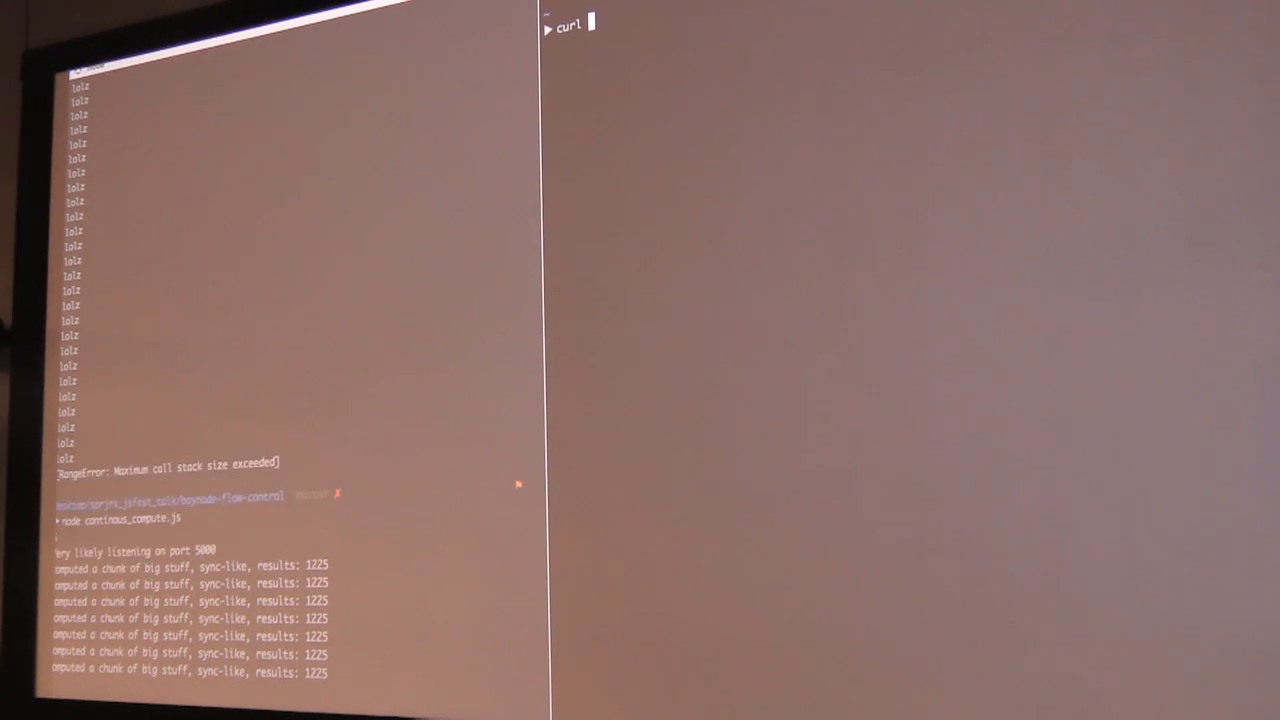
{"action": "type", "text": "localhost:"}
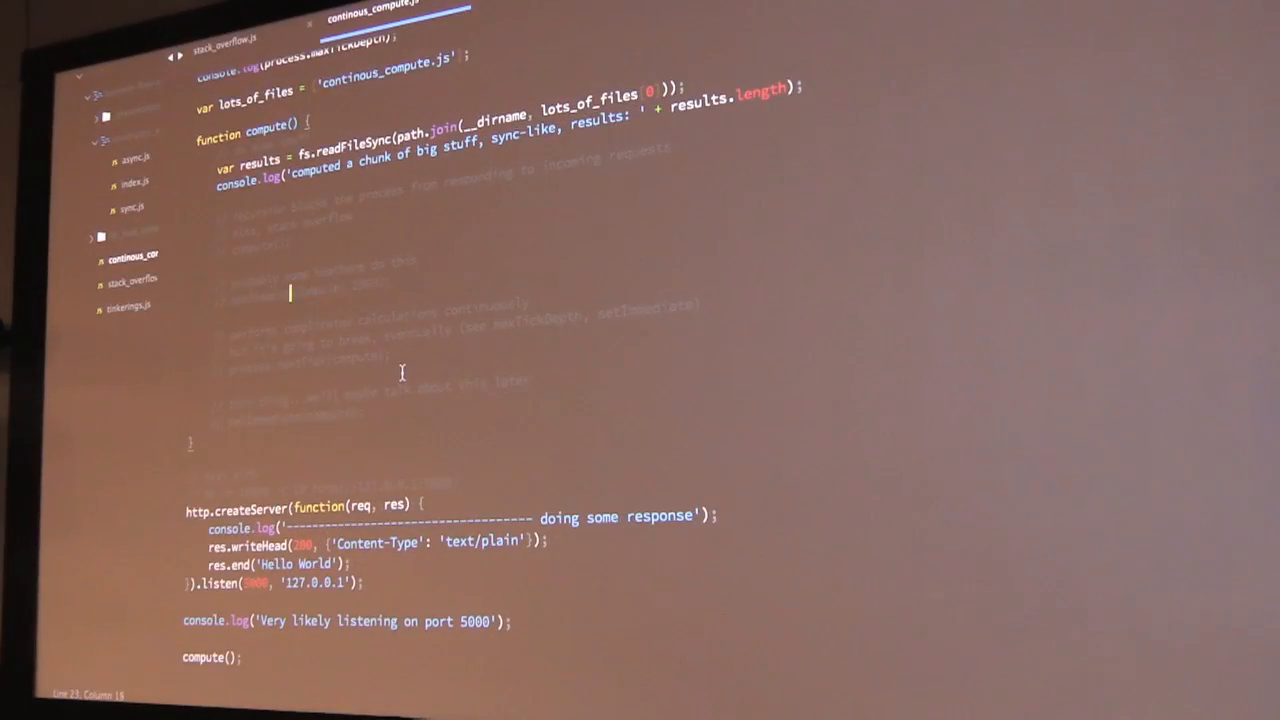
Replace the direct call with process.nextTick(compute); so compute reschedules itself.
{"action": "type", "text": "process.nextTick(compute);"}
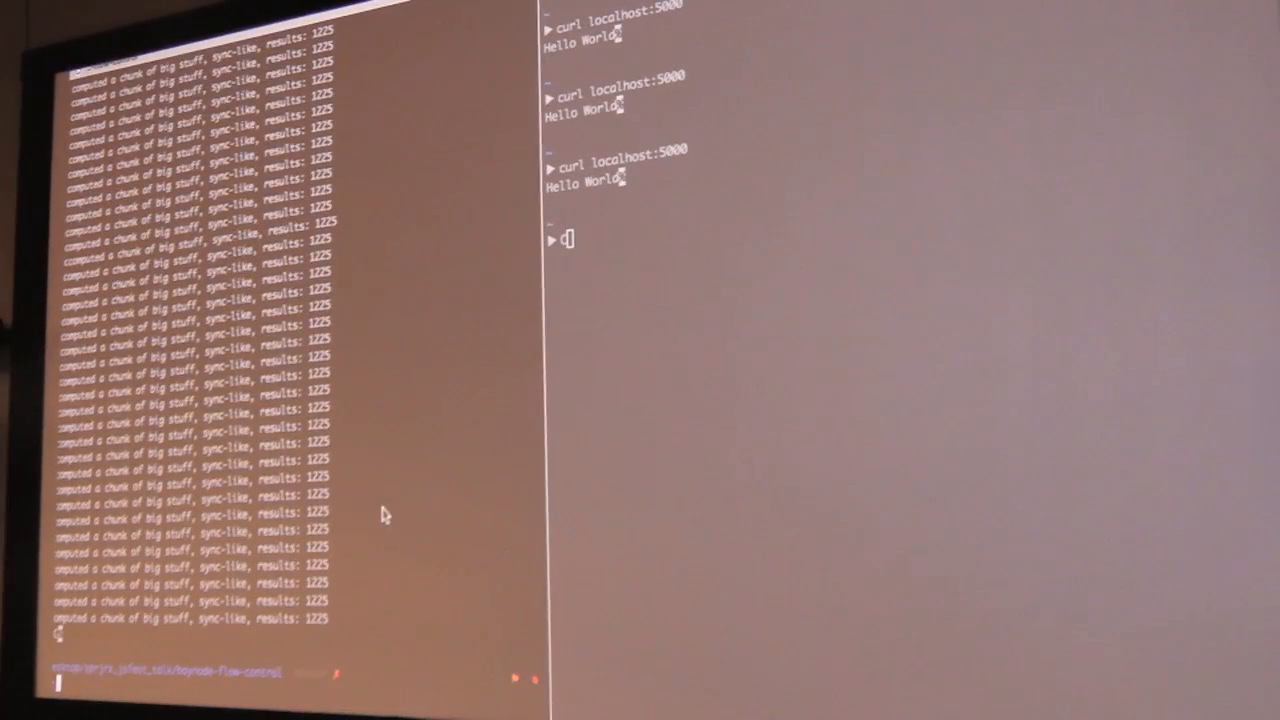
Run node continous_compute.js and watch the recursive nextTick warnings hit a stack error.
{"action": "type", "text": "node continous_compute.js"}
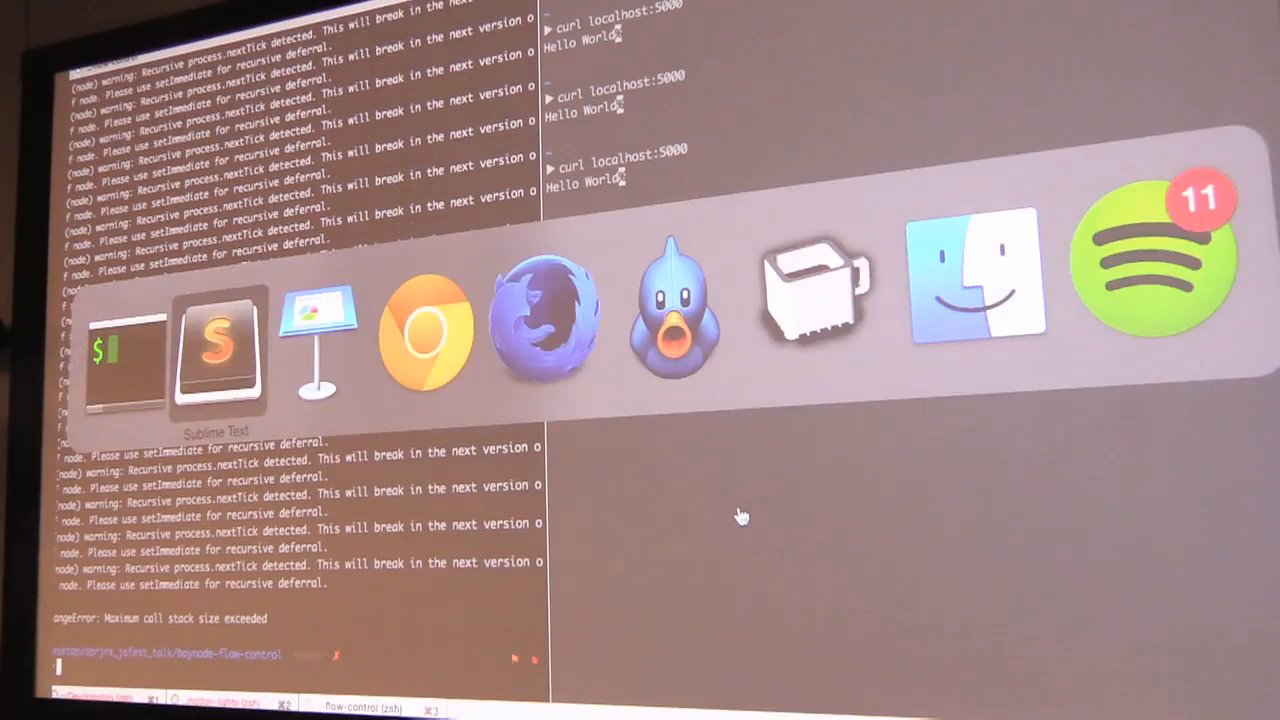
Change the rescheduling to setImmediate(compute) and save continous_compute.js.
{"action": "left_click", "coordinate": [216, 344]}
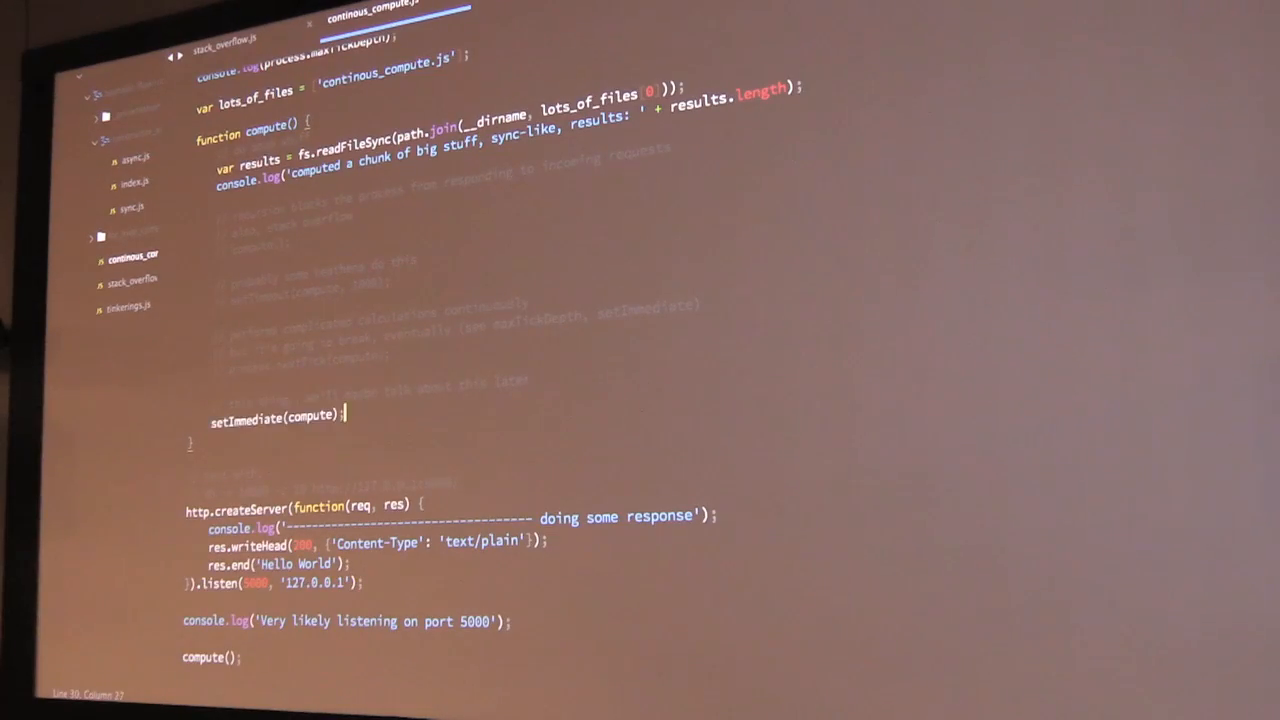
{"action": "key", "text": "ctrl+s"}
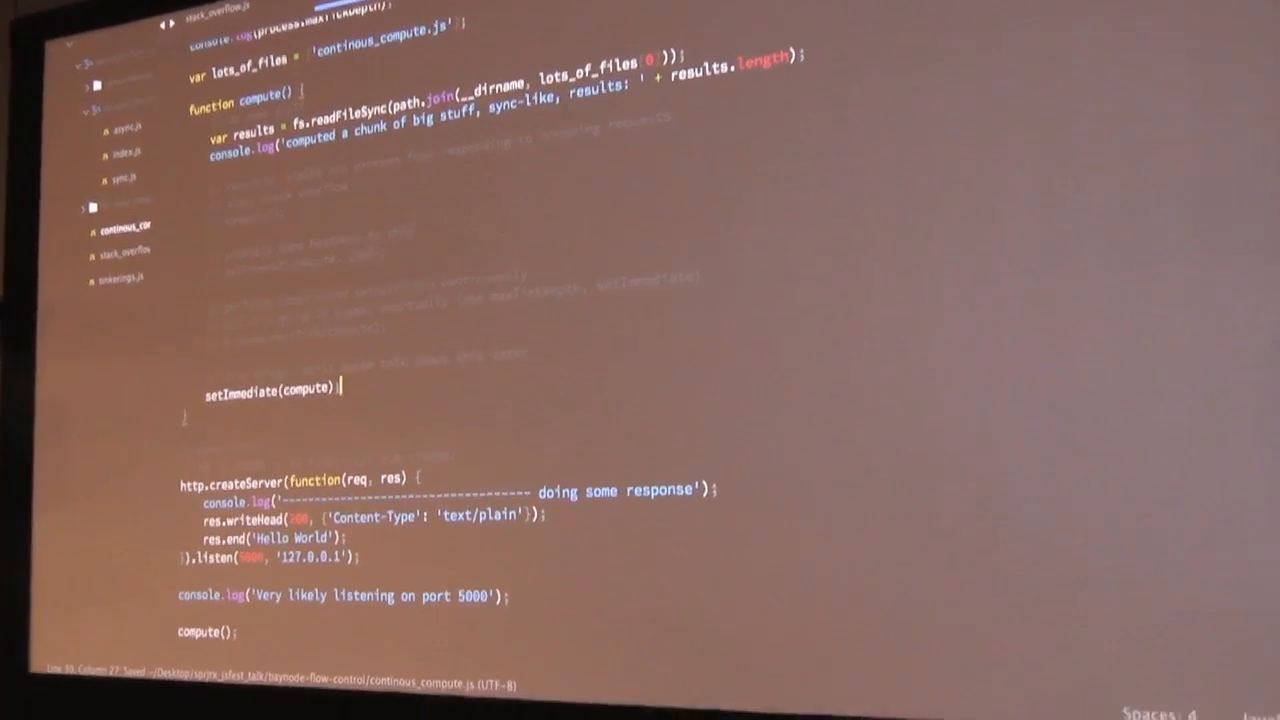
{"action": "scroll", "scroll_direction": "down", "scroll_amount": 3}
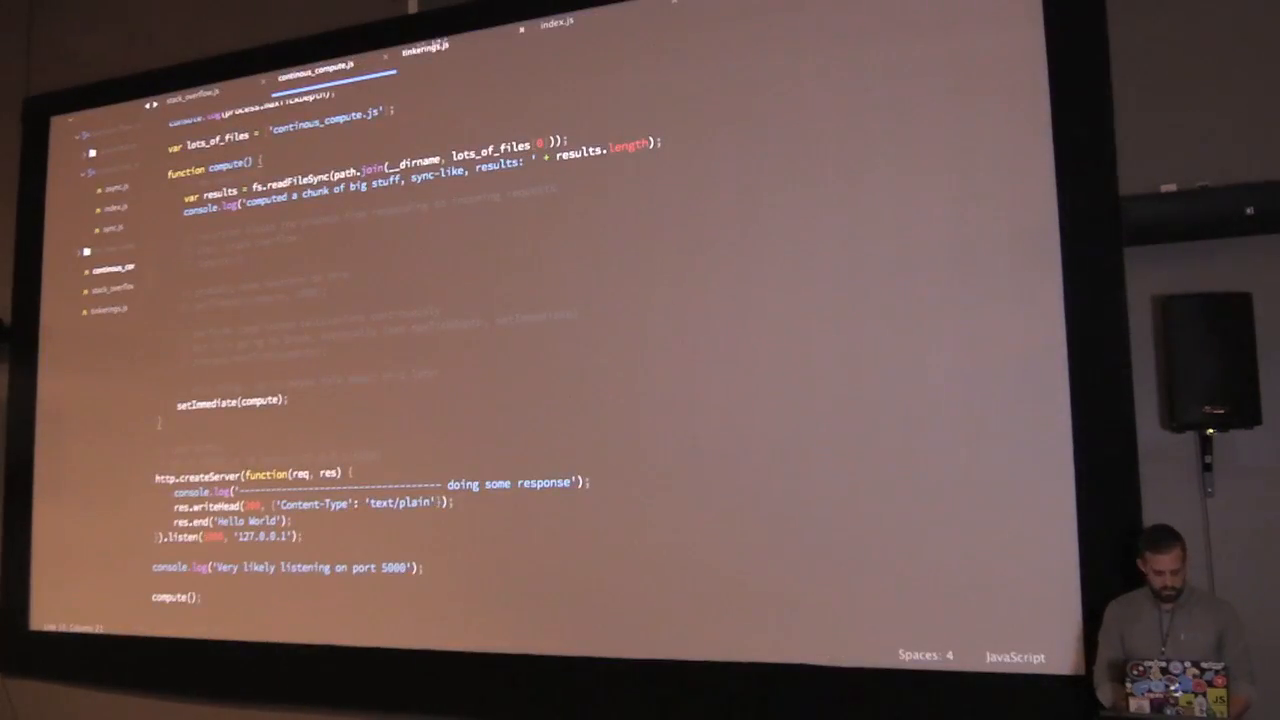
Switch to the ordering example file with maybeSync, defSync, logArgs and bar.
{"action": "left_click", "coordinate": [424, 52]}
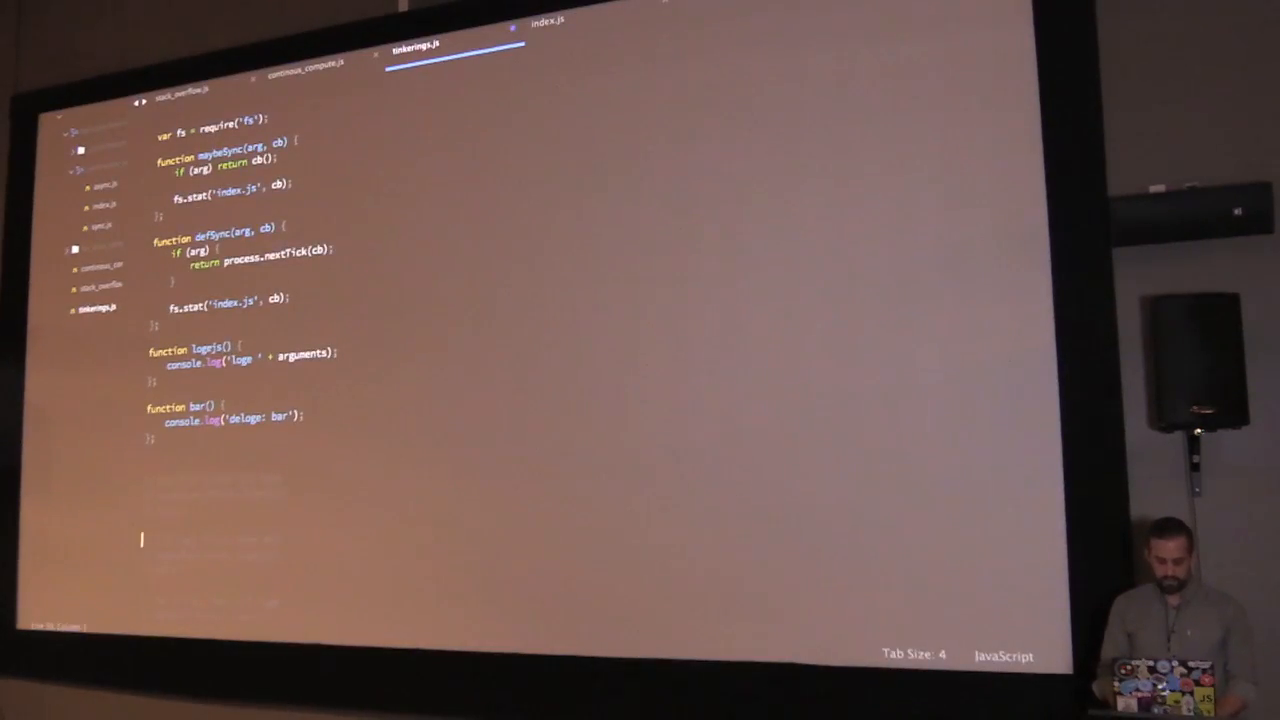
{"action": "type", "text": "maybeSync(true, logejs);"}
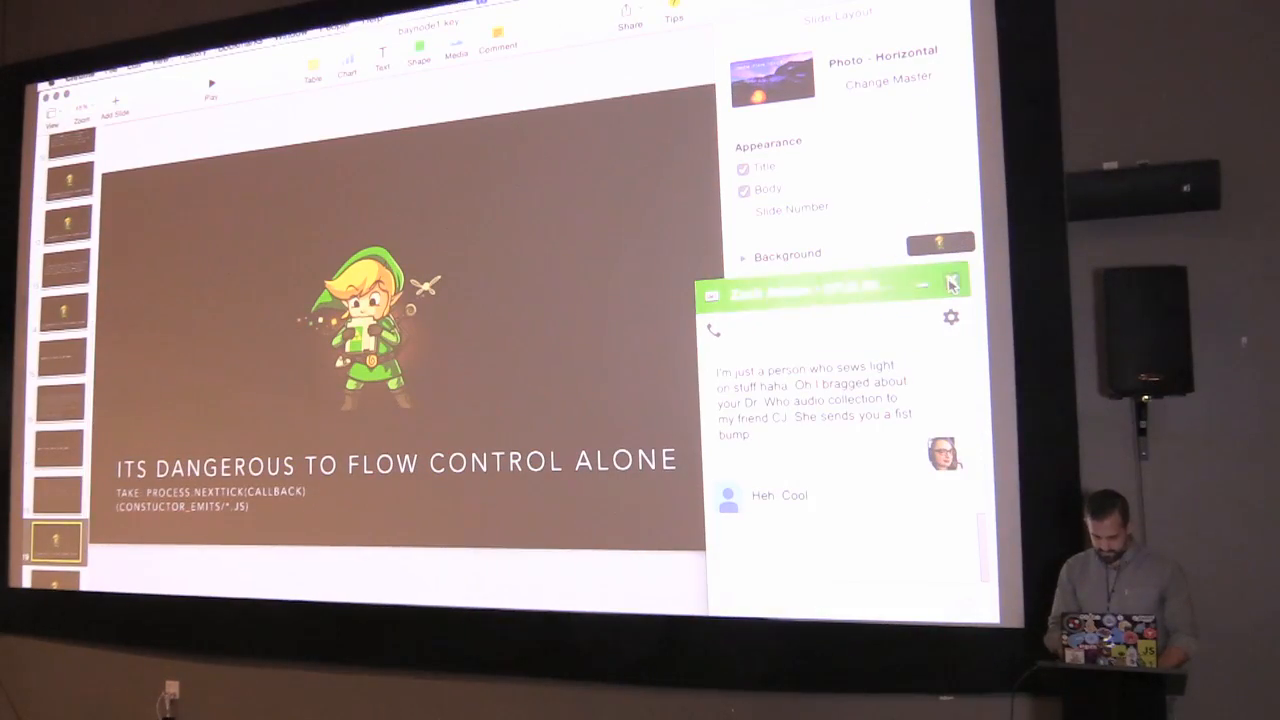
Advance Keynote past the flow-control slide toward the live demo.
{"action": "left_click", "coordinate": [952, 282]}
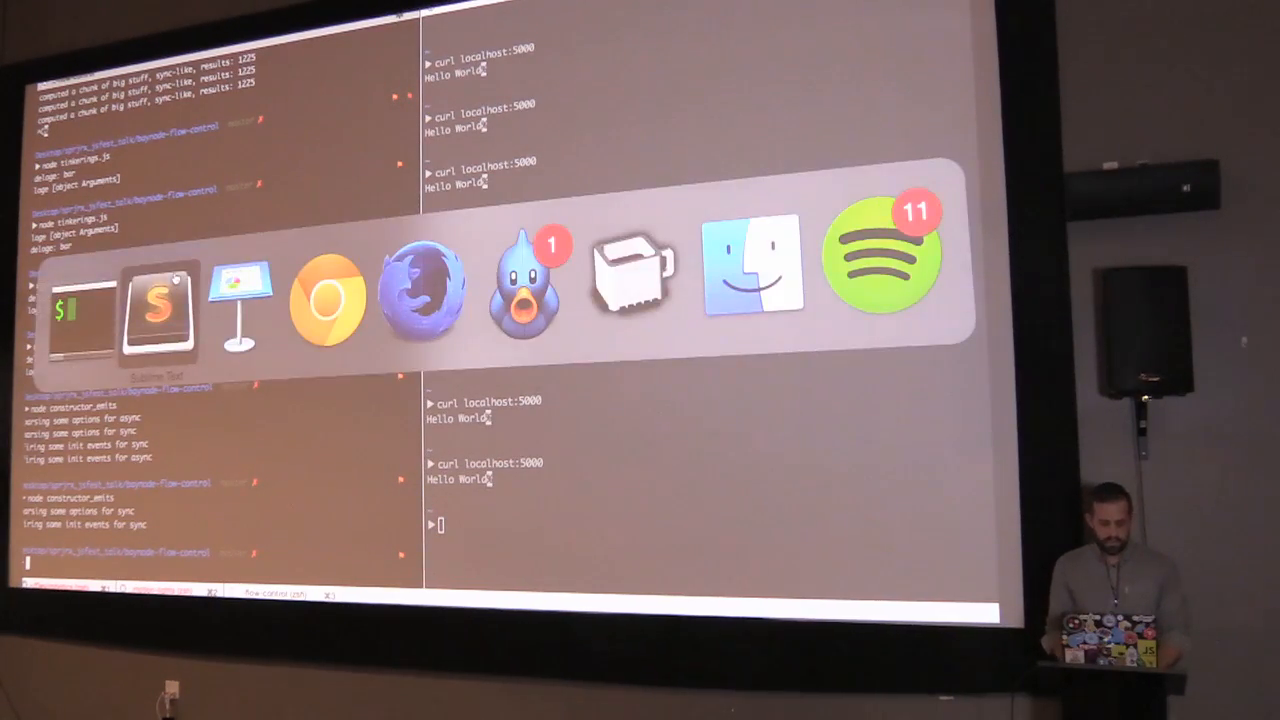
Return to the editor after node constructor_emits prints its sync emitter setup messages.
{"action": "left_click", "coordinate": [156, 304]}
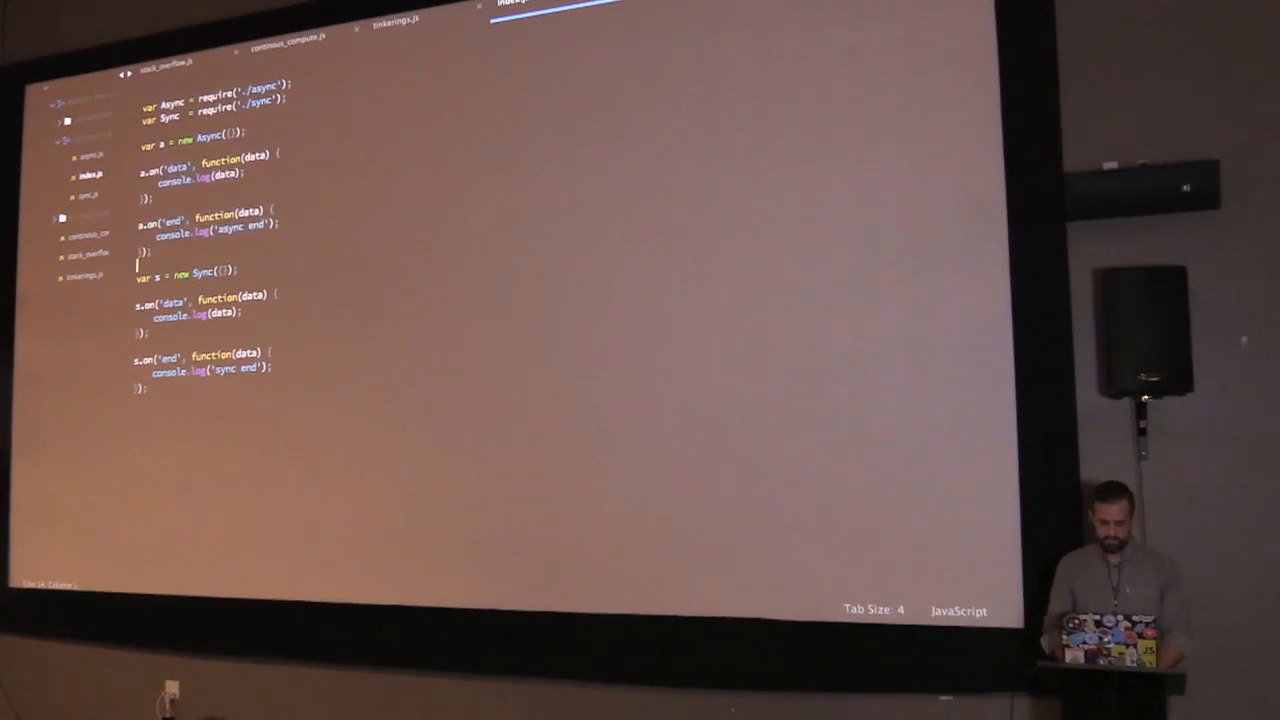
Highlight the Async and Sync emitter creation with their data and end listeners in index.js.
{"action": "left_click_drag", "start_coordinate": [136, 270], "coordinate": [276, 384]}
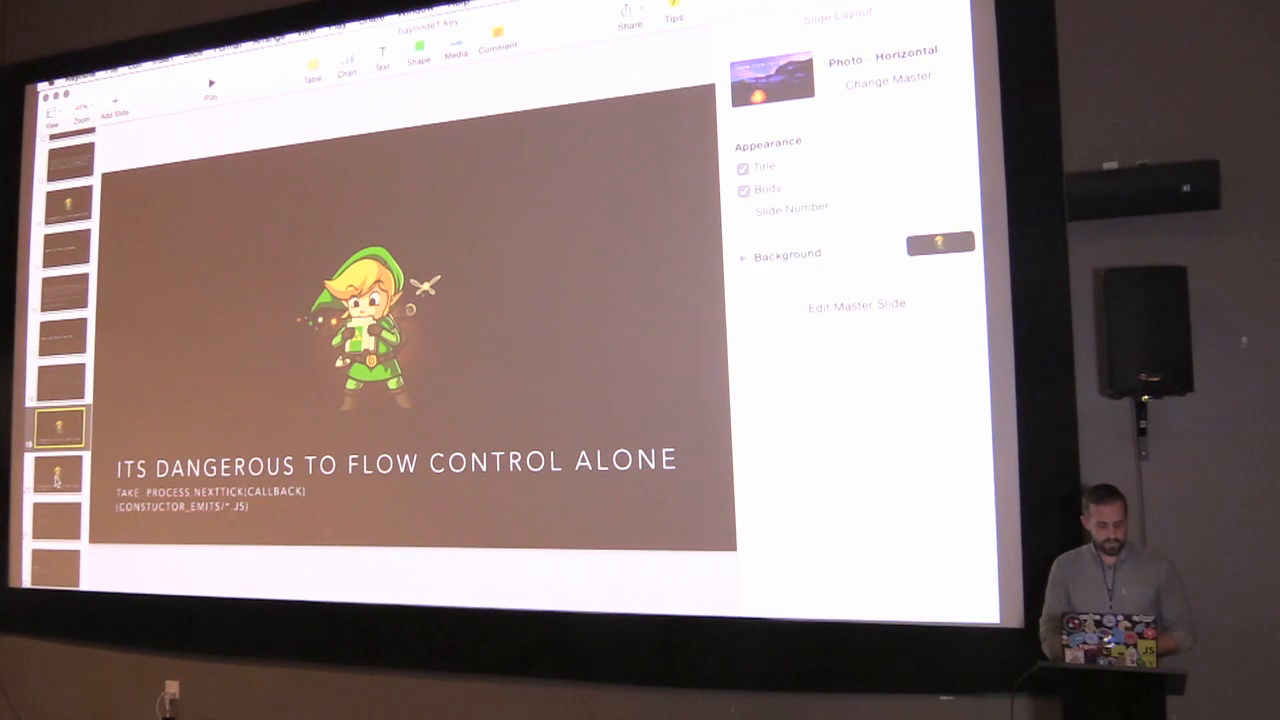
Leave the process.nextTick Keynote slide and switch to the iTerm2 window.
{"action": "left_click", "coordinate": [62, 472]}
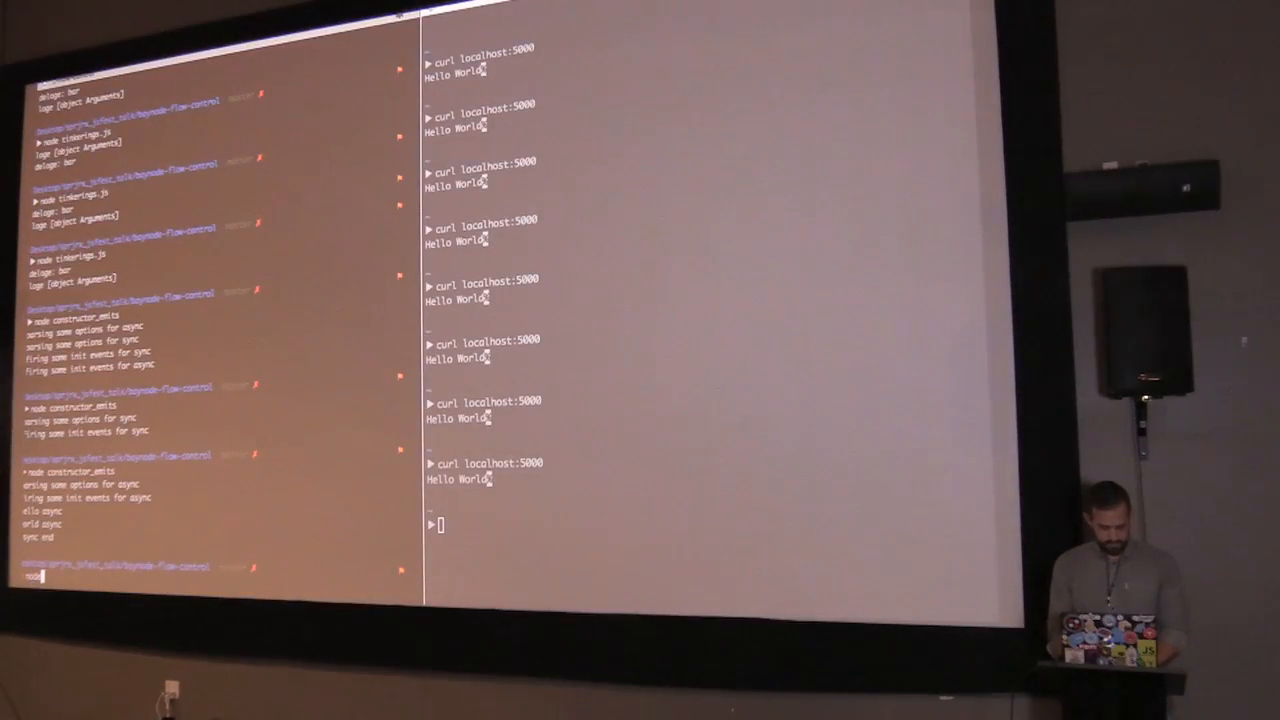
Run 'node for_loop_comparisons/' in iTerm2, then view the nextTick for-loop benchmark file in Sublime Text.
{"action": "type", "text": "node for_loop_comparisons/"}
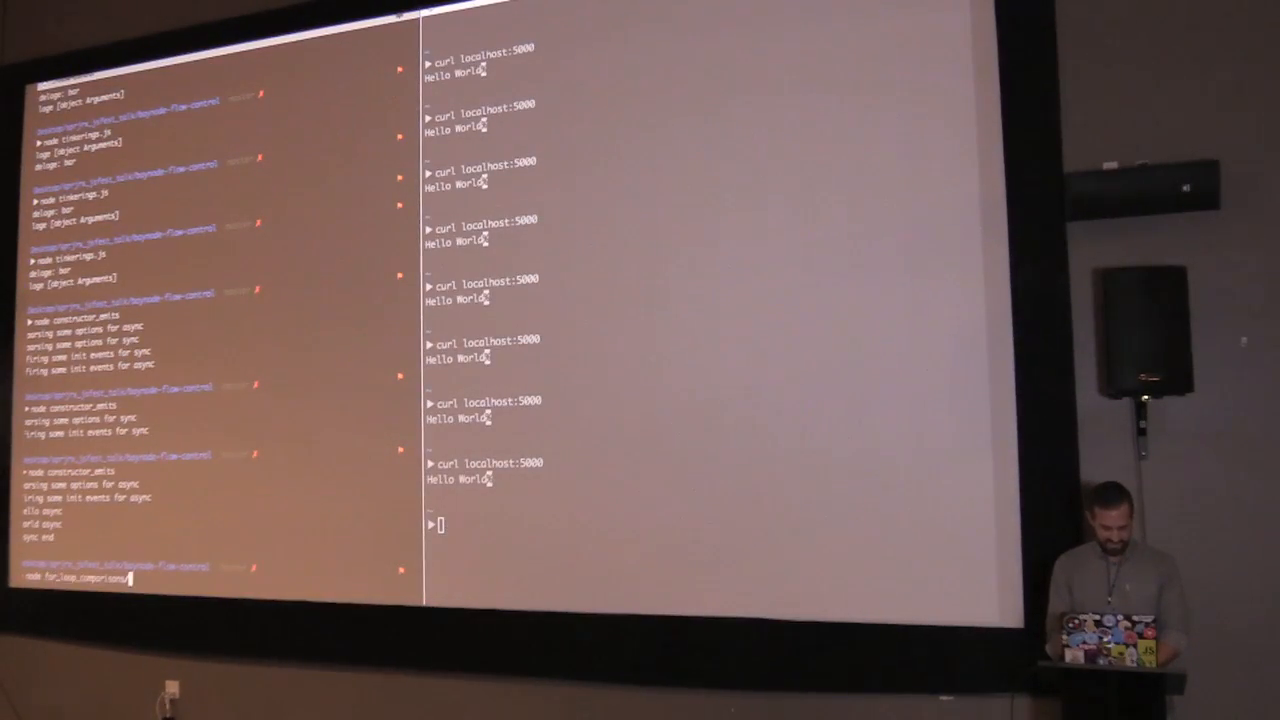
{"action": "key", "text": "enter"}
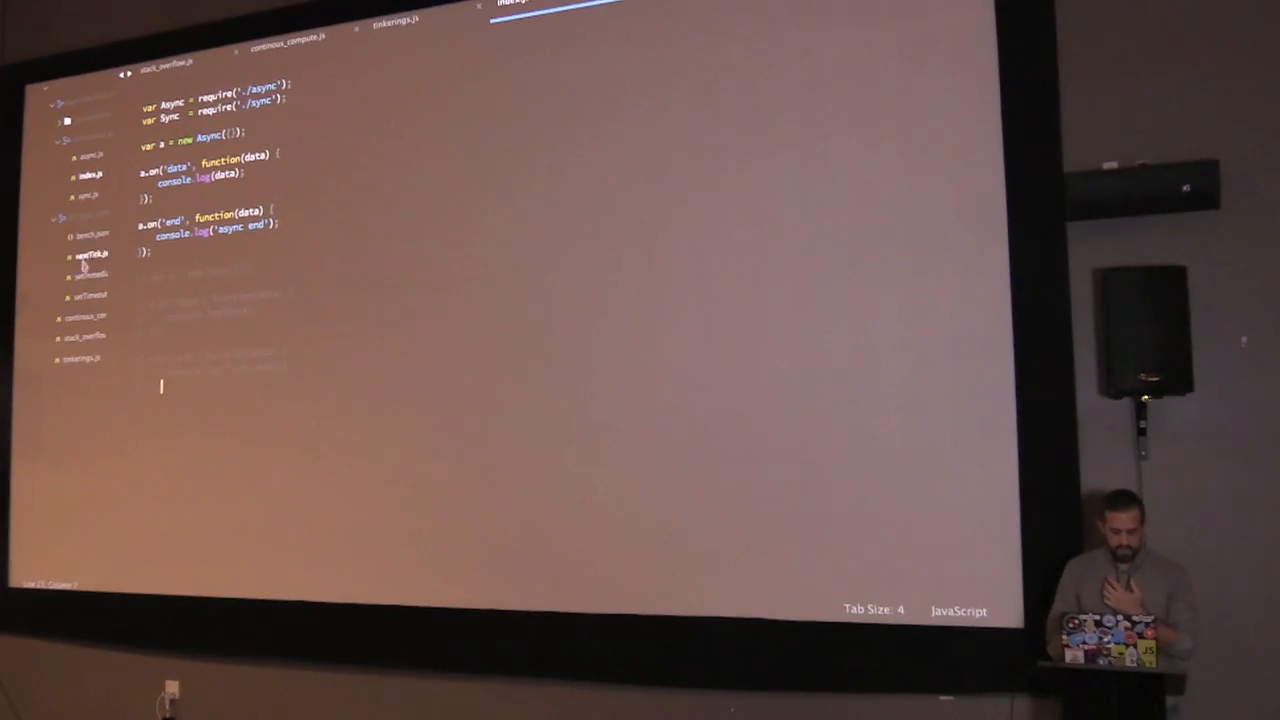
{"action": "left_click", "coordinate": [88, 256]}
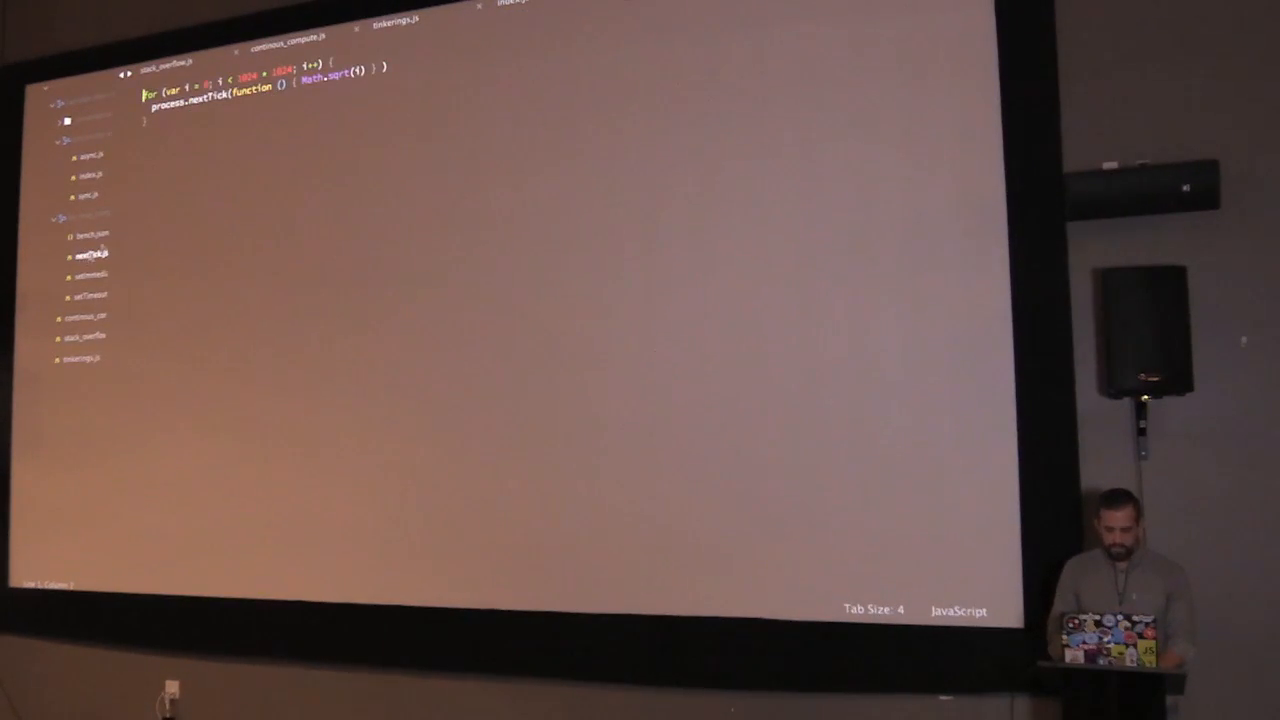